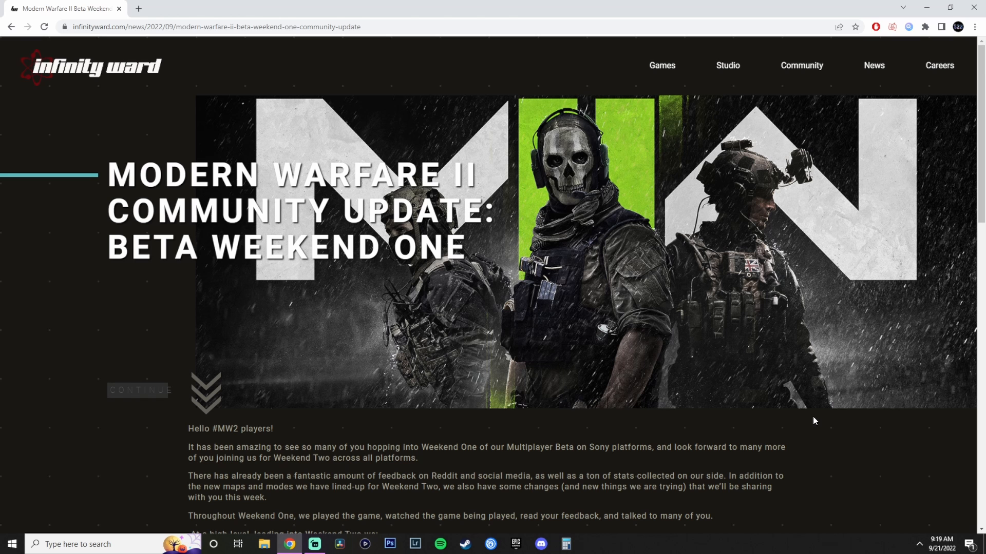
{"action": "mouse_move", "coordinate": [813, 422]}
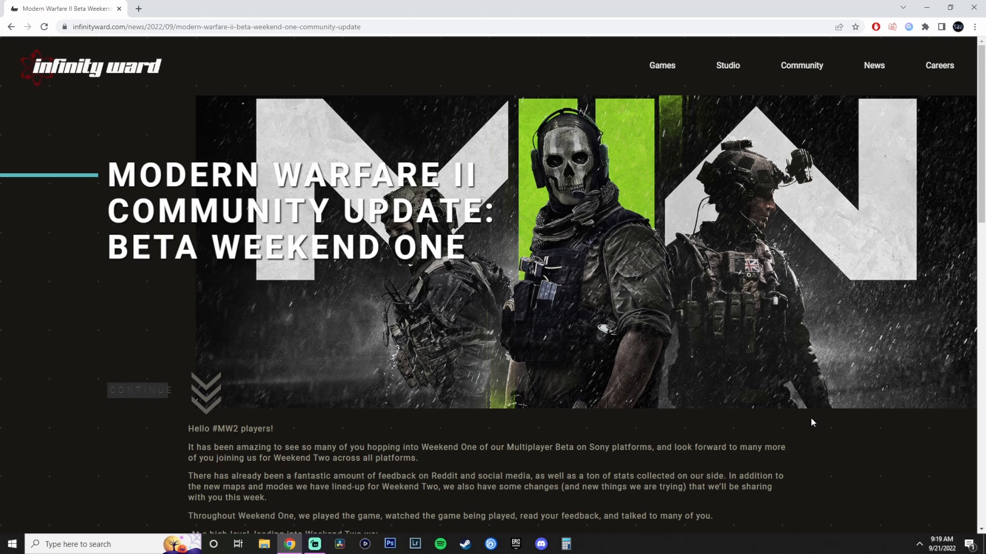
{"action": "scroll", "scroll_direction": "down", "scroll_amount": 3}
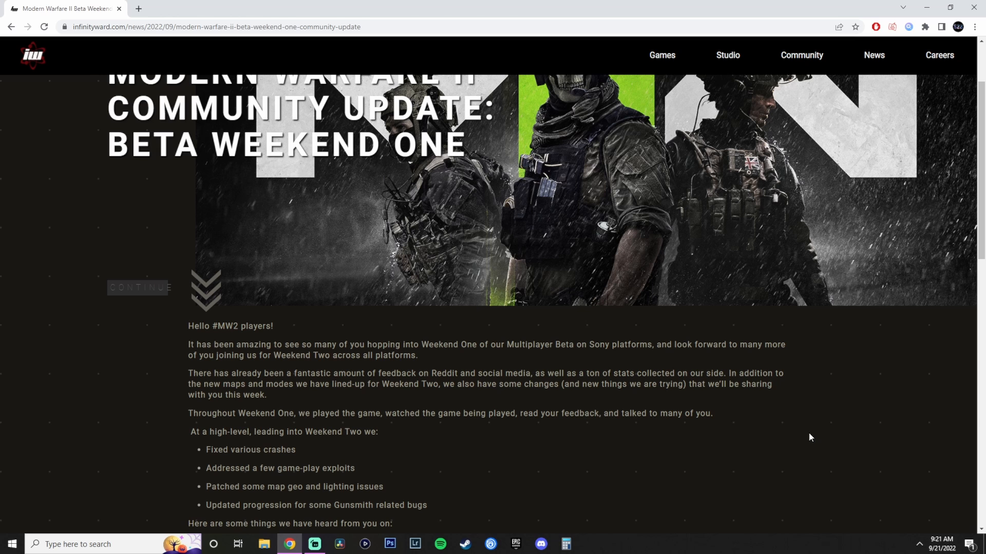
{"action": "mouse_move", "coordinate": [807, 438]}
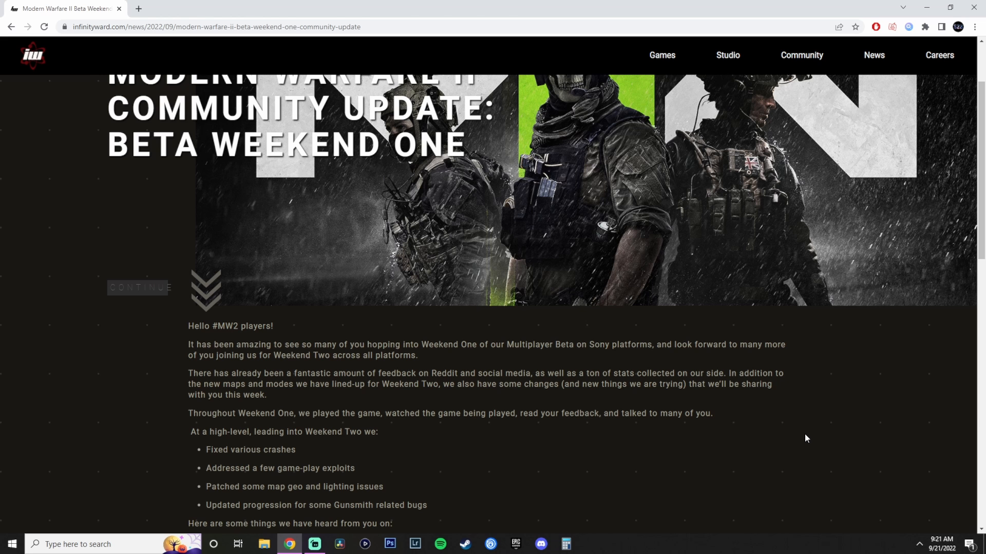
{"action": "mouse_move", "coordinate": [780, 424]}
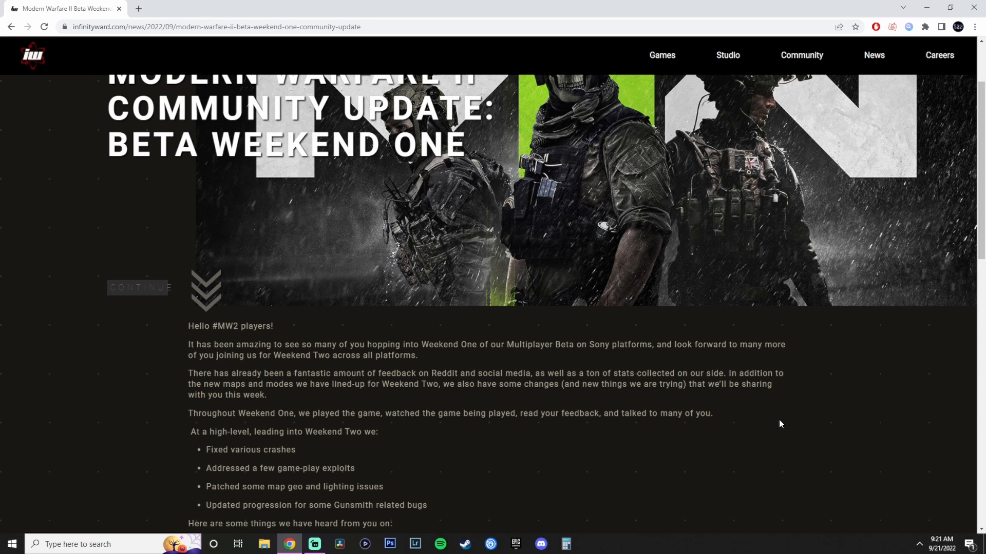
{"action": "scroll", "scroll_direction": "down", "scroll_amount": 3}
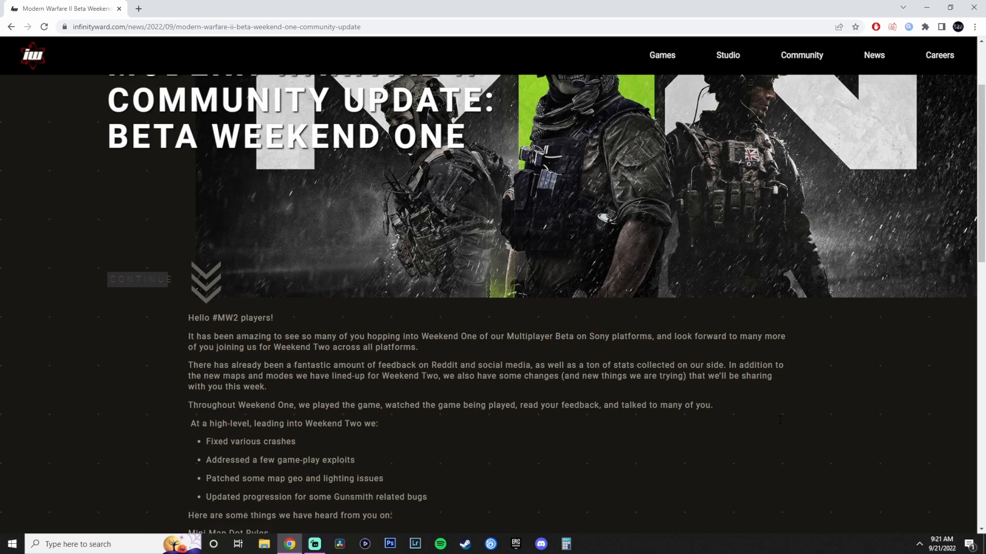
{"action": "scroll", "scroll_direction": "down", "scroll_amount": 3}
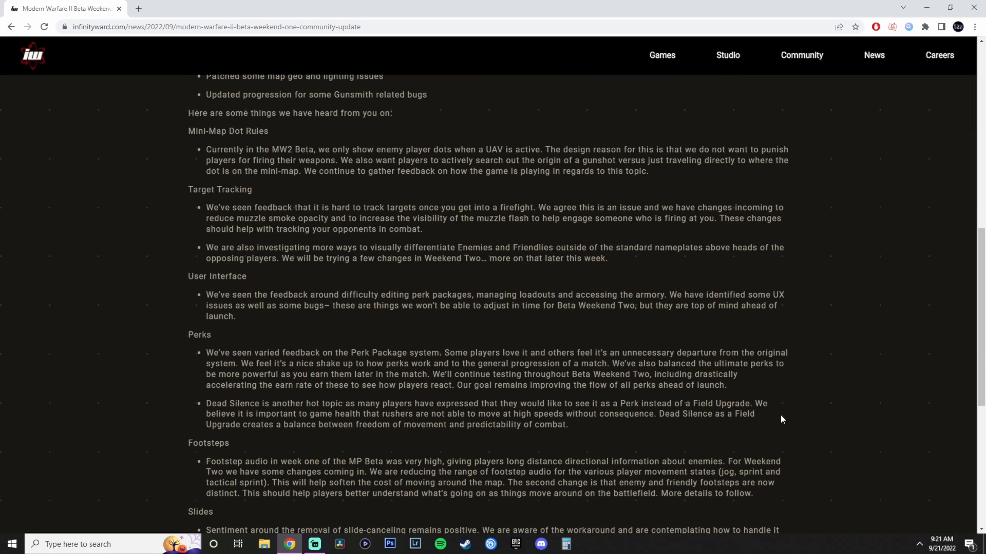
{"action": "mouse_move", "coordinate": [853, 360]}
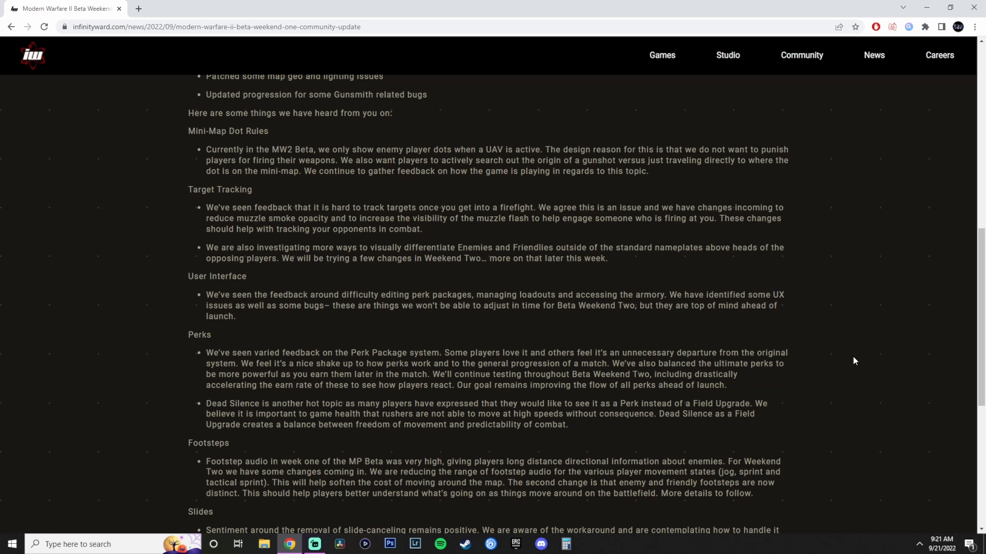
{"action": "mouse_move", "coordinate": [858, 312]}
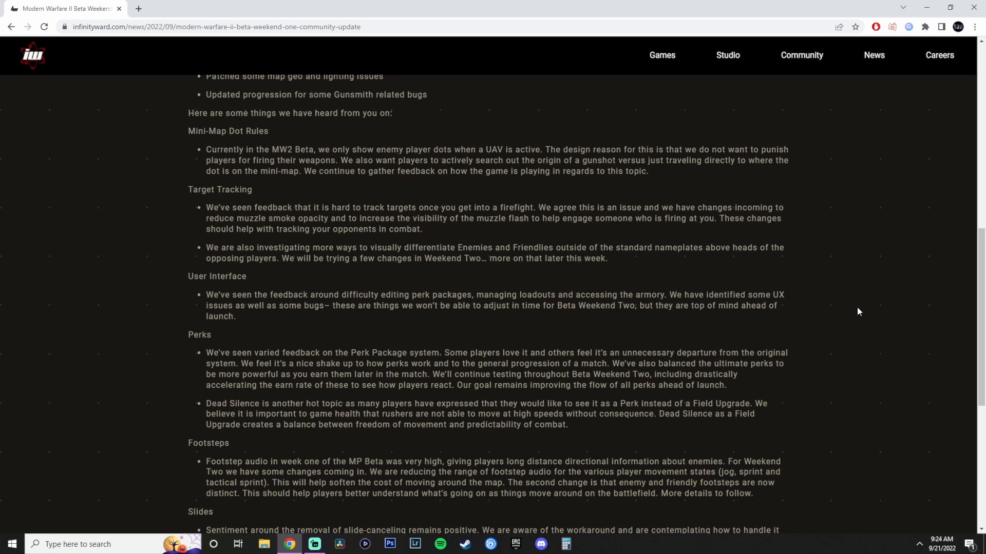
{"action": "mouse_move", "coordinate": [825, 303]}
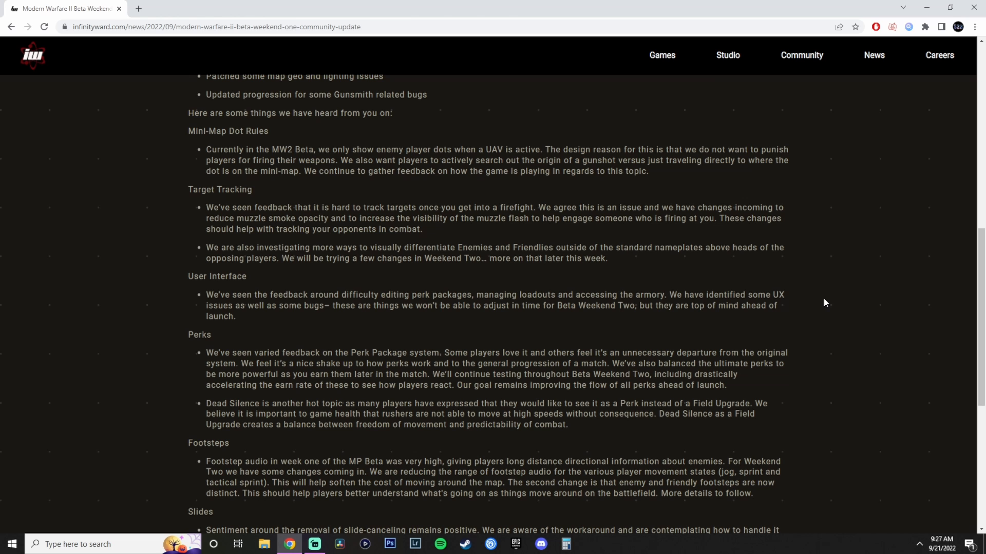
{"action": "scroll", "scroll_direction": "down", "scroll_amount": 3}
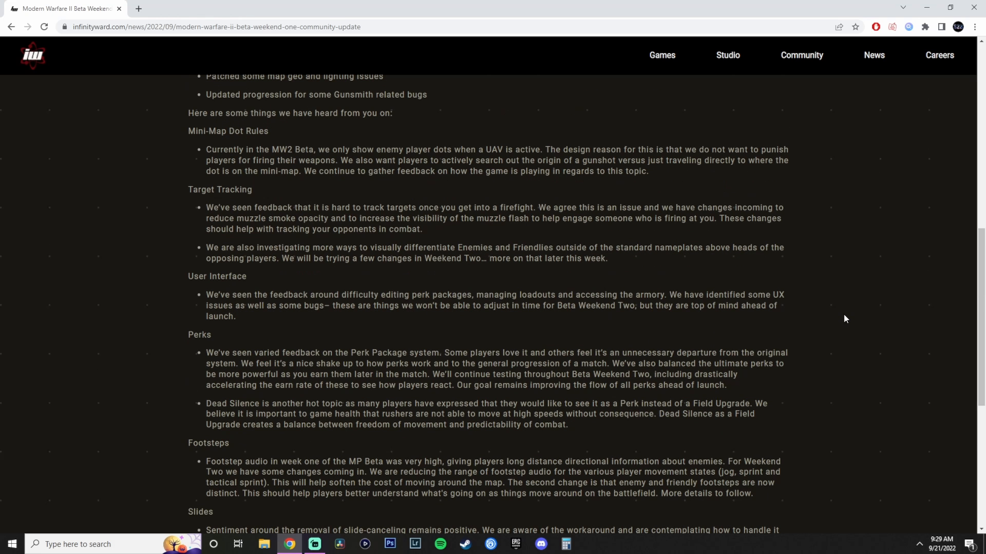
{"action": "mouse_move", "coordinate": [846, 319]}
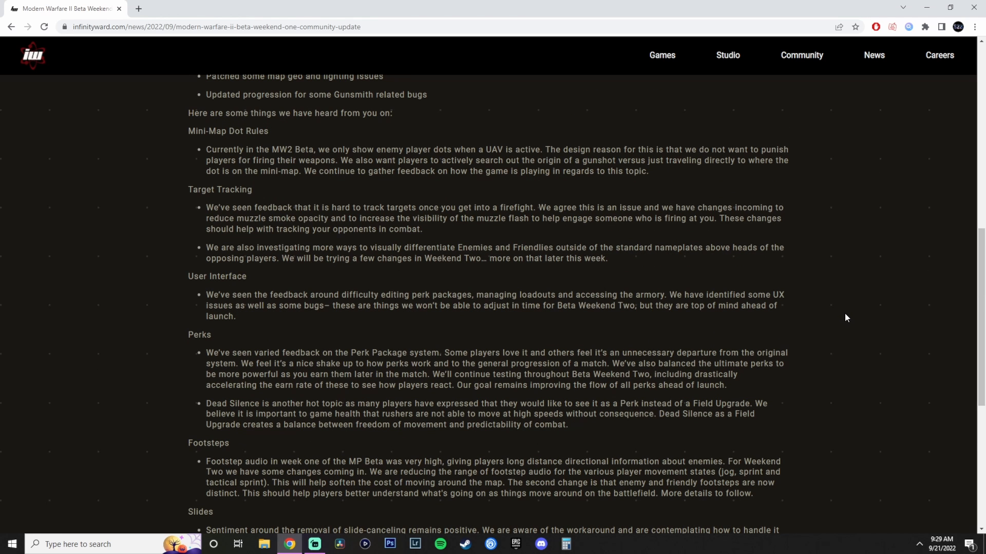